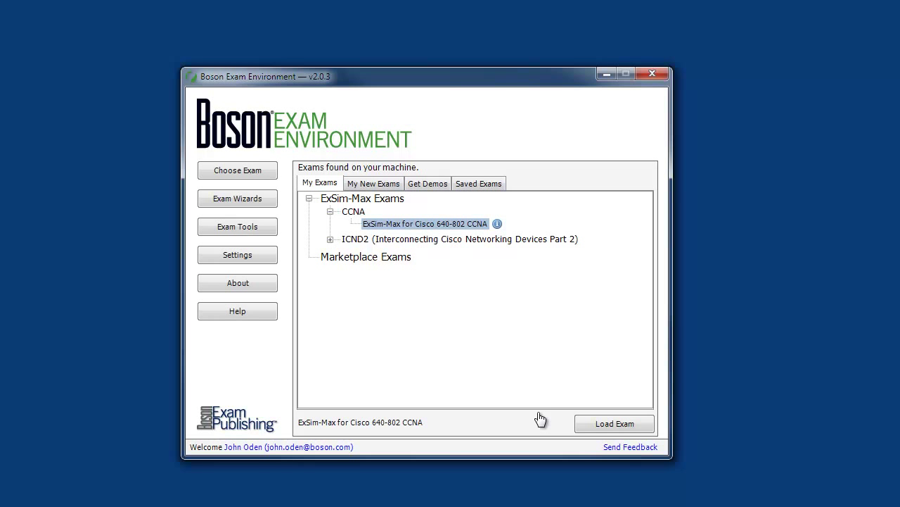
{"action": "mouse_move", "coordinate": [541, 420]}
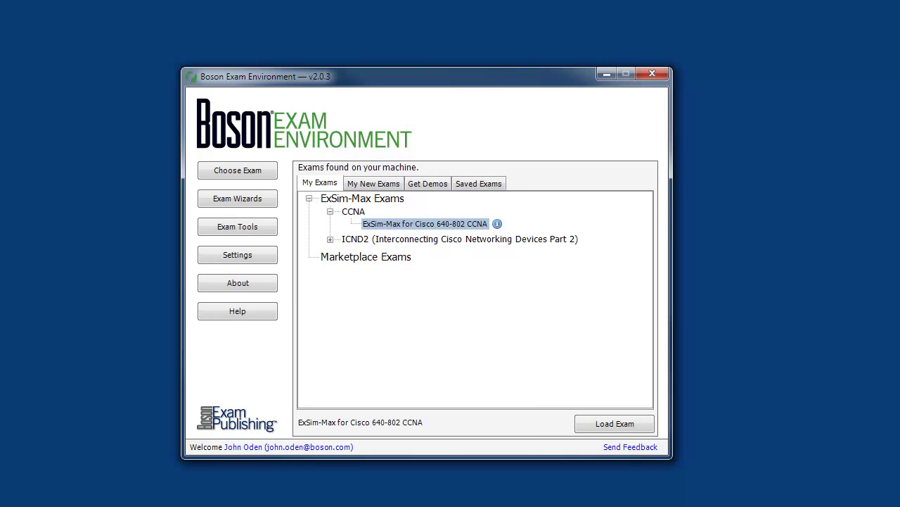
Step: Load the ExSim-Max Cisco 640-802 CCNA exam and put Exam A in Study Mode
{"action": "left_click", "coordinate": [613, 422]}
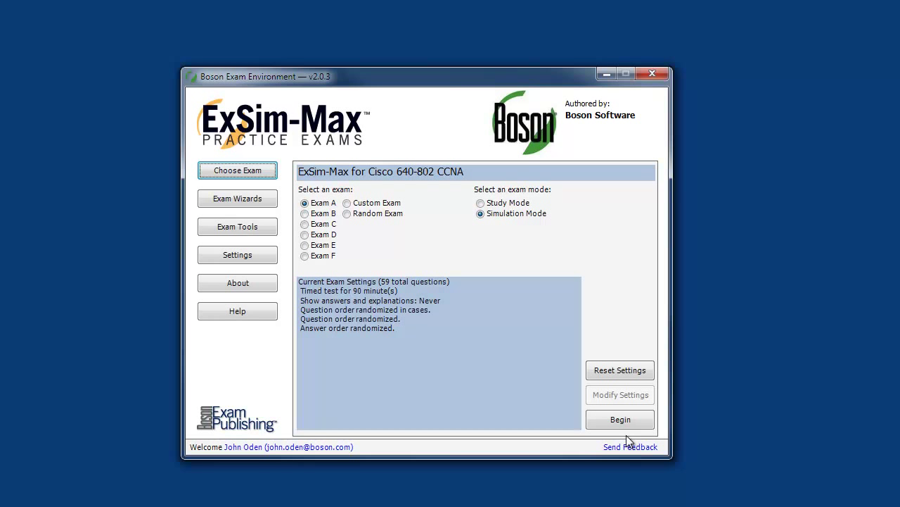
{"action": "left_click", "coordinate": [481, 203]}
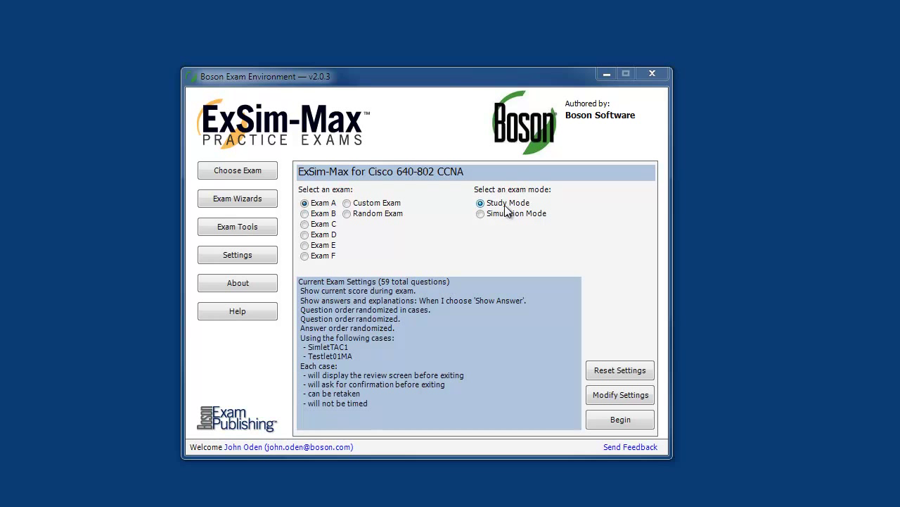
Step: Begin Exam A, landing on question 1 of 59 about split horizon
{"action": "left_click", "coordinate": [619, 420]}
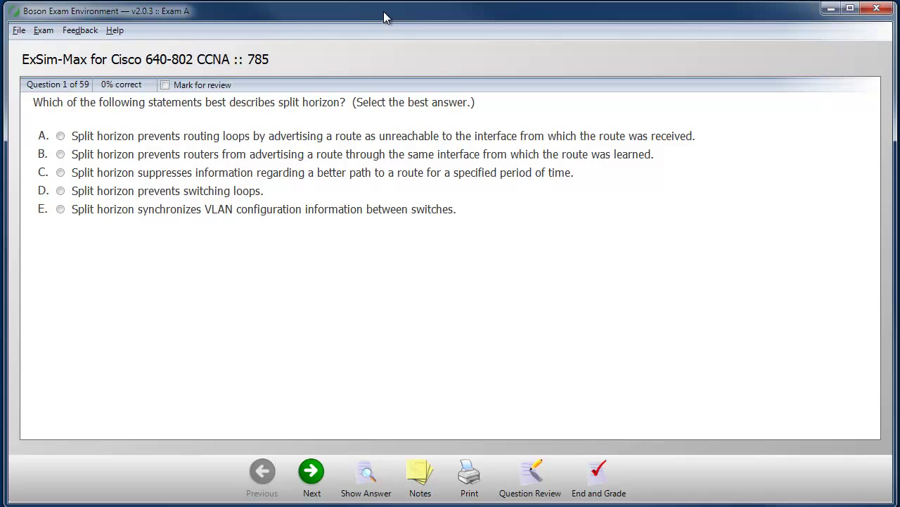
Step: Answer the split horizon question with B, reveal the result and read its explanation
{"action": "left_click", "coordinate": [60, 154]}
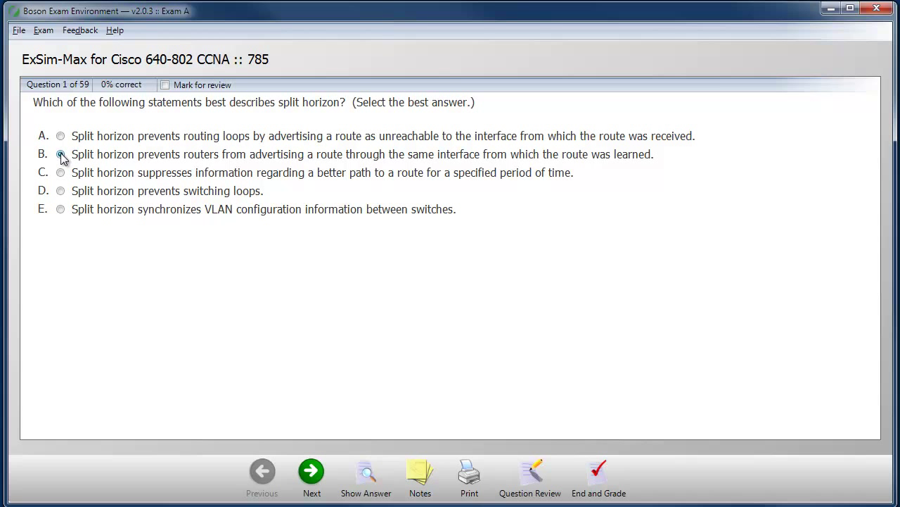
{"action": "left_click", "coordinate": [366, 475]}
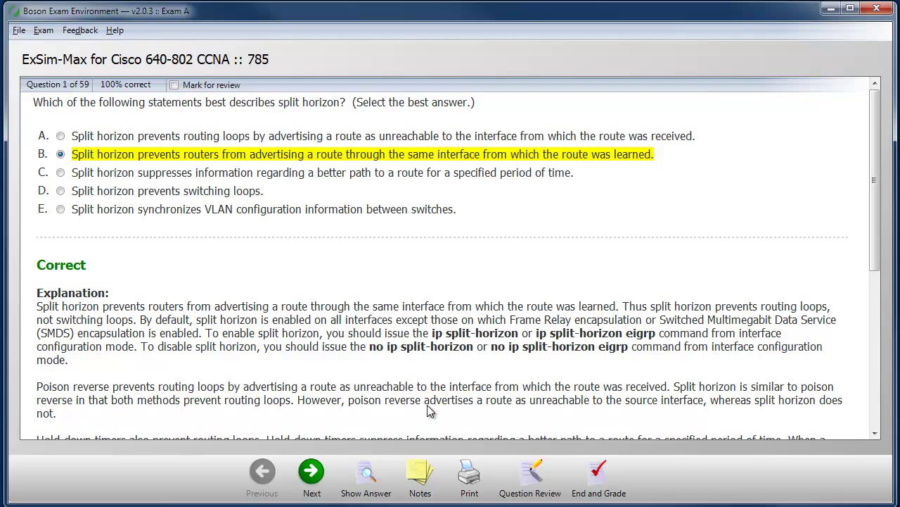
{"action": "mouse_move", "coordinate": [431, 391]}
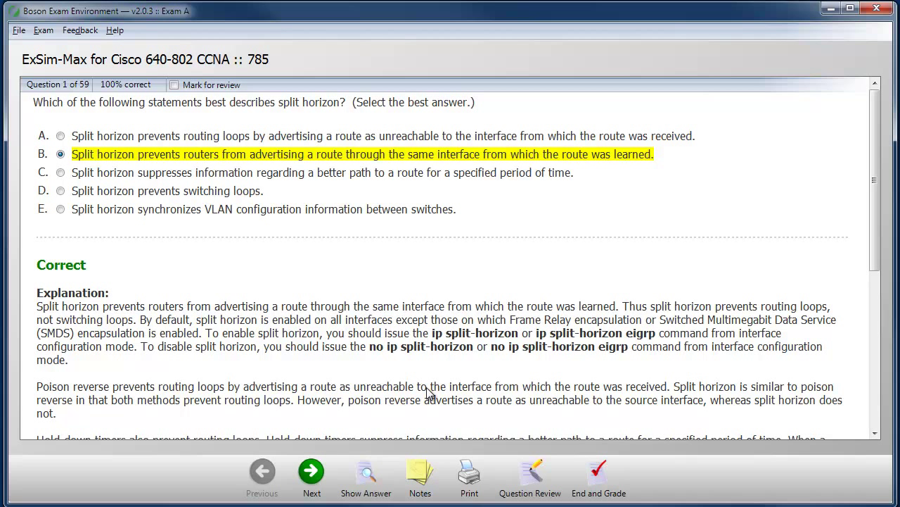
{"action": "mouse_move", "coordinate": [786, 306]}
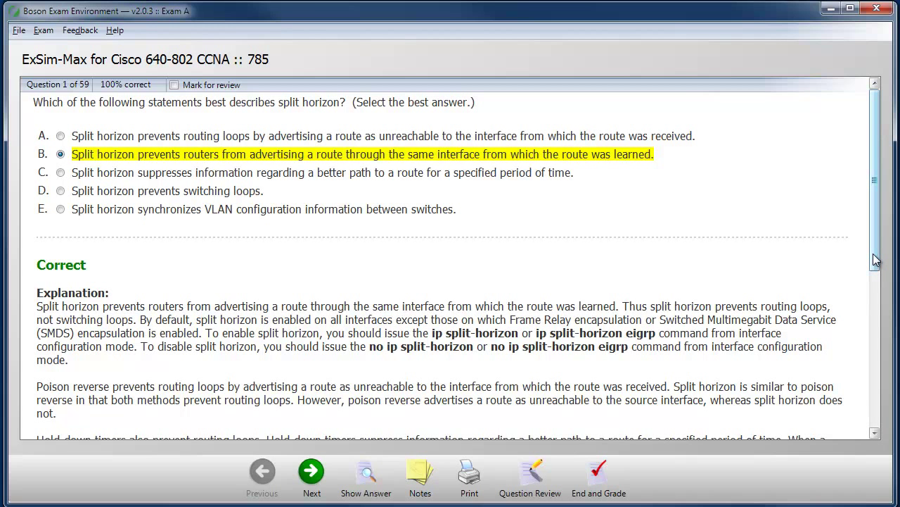
{"action": "scroll", "scroll_direction": "down", "scroll_amount": 3}
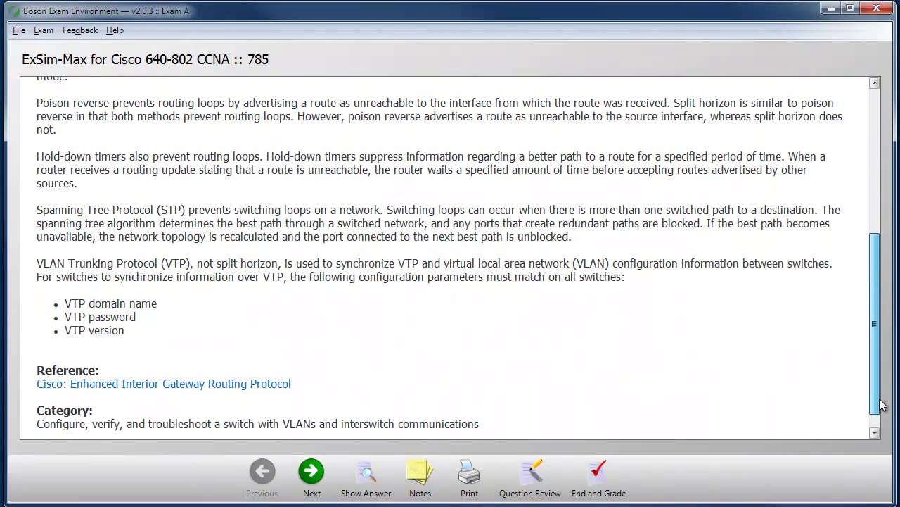
{"action": "scroll", "scroll_direction": "down", "scroll_amount": 3}
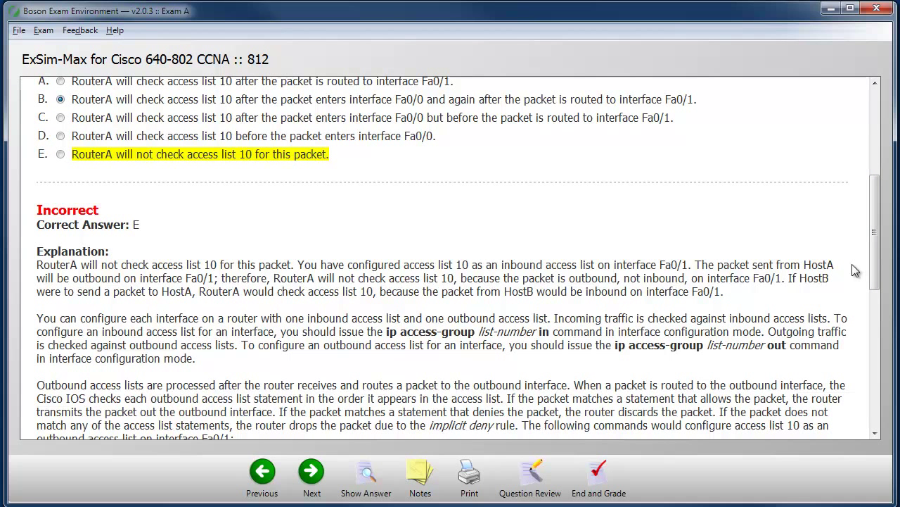
Step: Scroll through the access-list explanation on the way to question 19
{"action": "scroll", "scroll_direction": "down", "scroll_amount": 3}
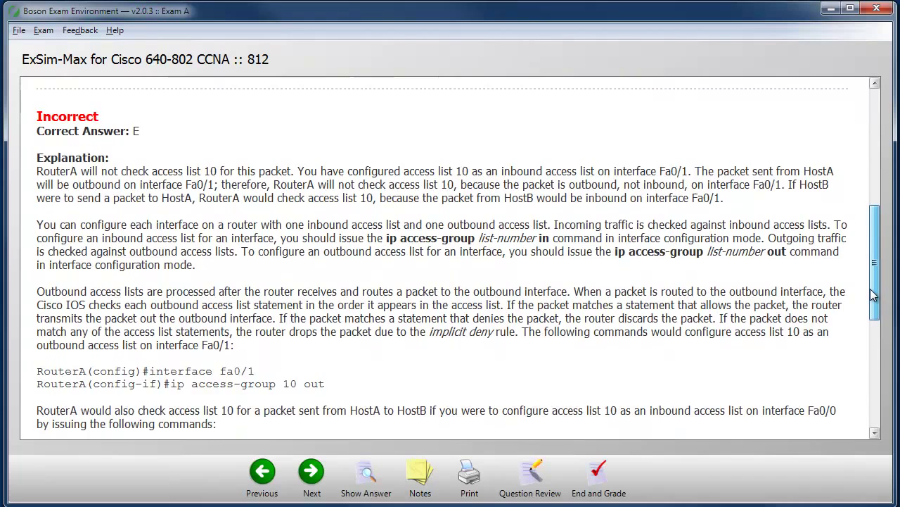
{"action": "scroll", "scroll_direction": "down", "scroll_amount": 3}
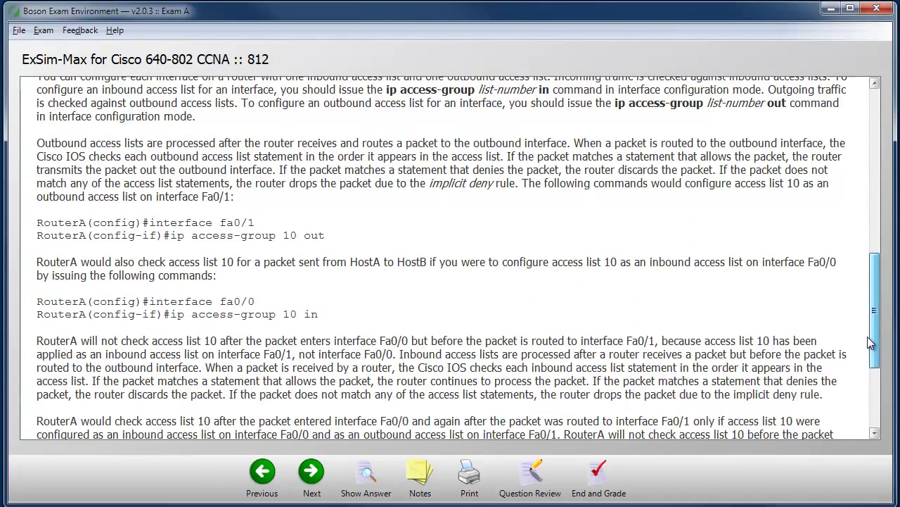
{"action": "scroll", "scroll_direction": "down", "scroll_amount": 3}
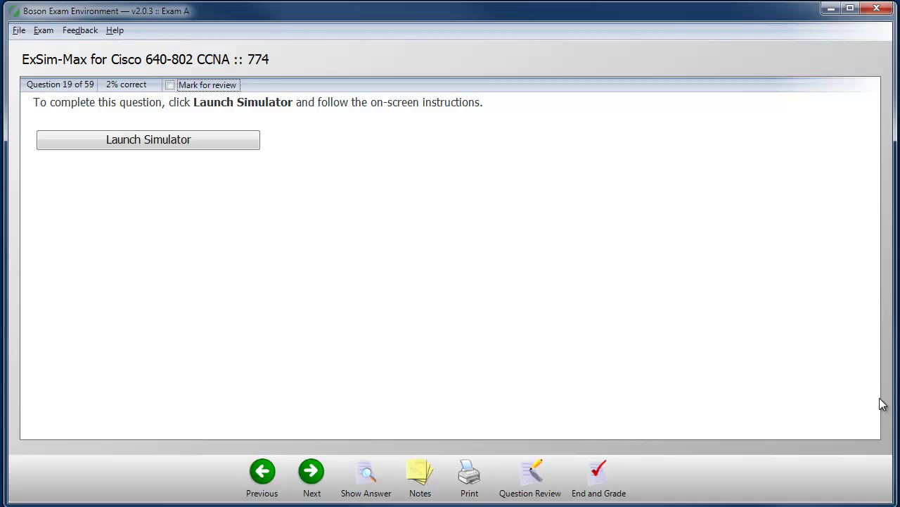
Step: Order Directly Connected first, Internal EIGRP next, place the following route, and submit the ordering
{"action": "left_click", "coordinate": [148, 139]}
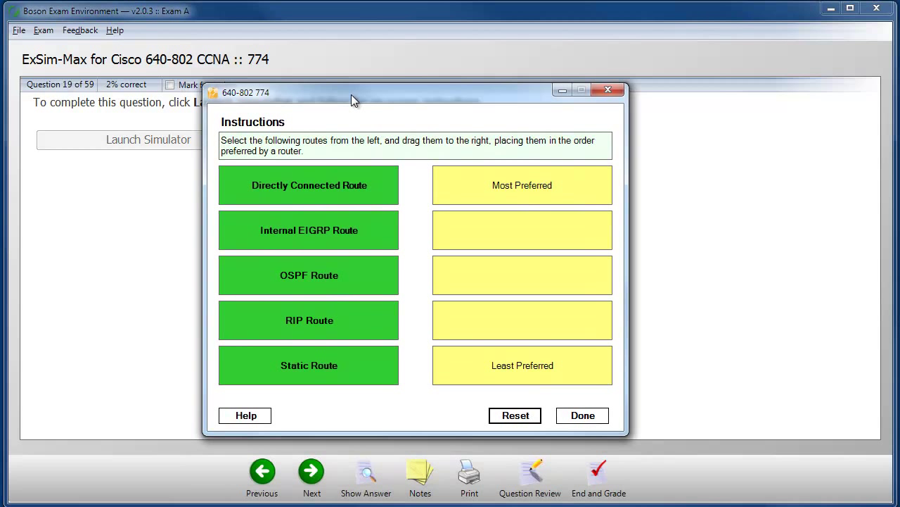
{"action": "mouse_move", "coordinate": [332, 197]}
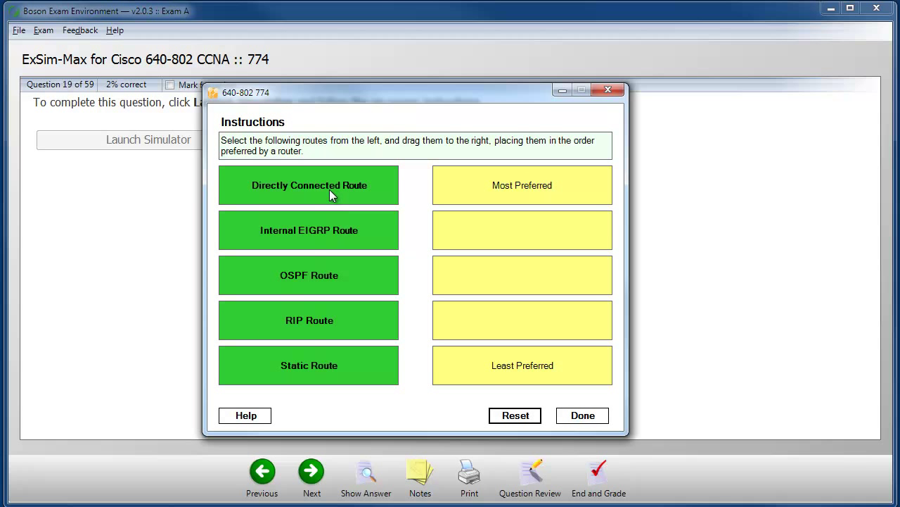
{"action": "left_click_drag", "start_coordinate": [310, 186], "coordinate": [523, 231]}
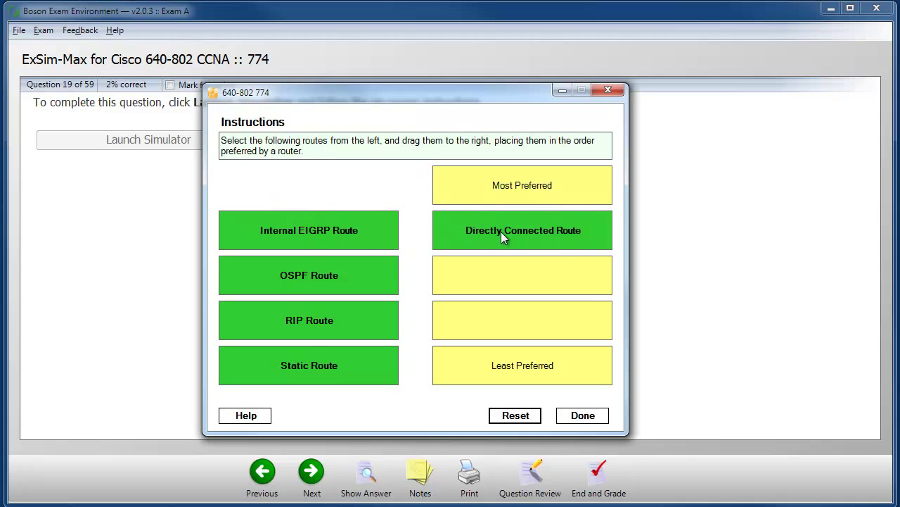
{"action": "left_click_drag", "start_coordinate": [309, 231], "coordinate": [524, 274]}
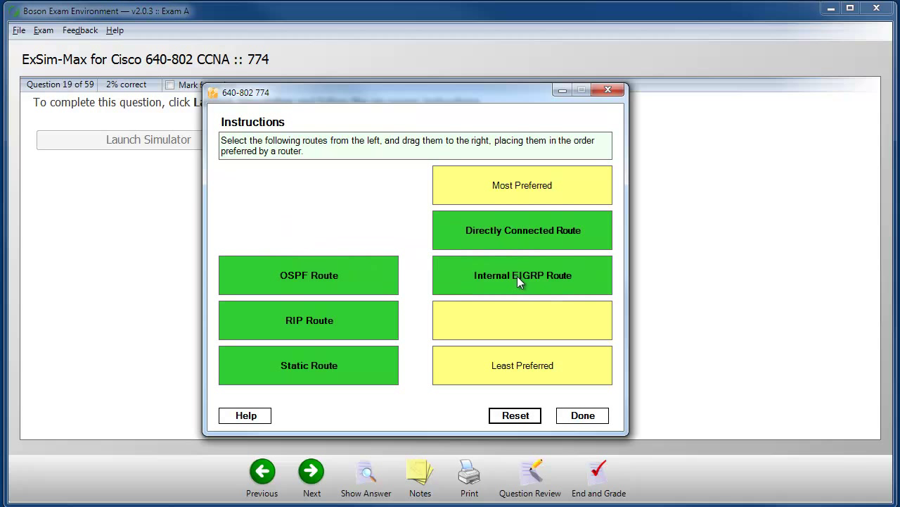
{"action": "left_click_drag", "start_coordinate": [309, 321], "coordinate": [495, 236]}
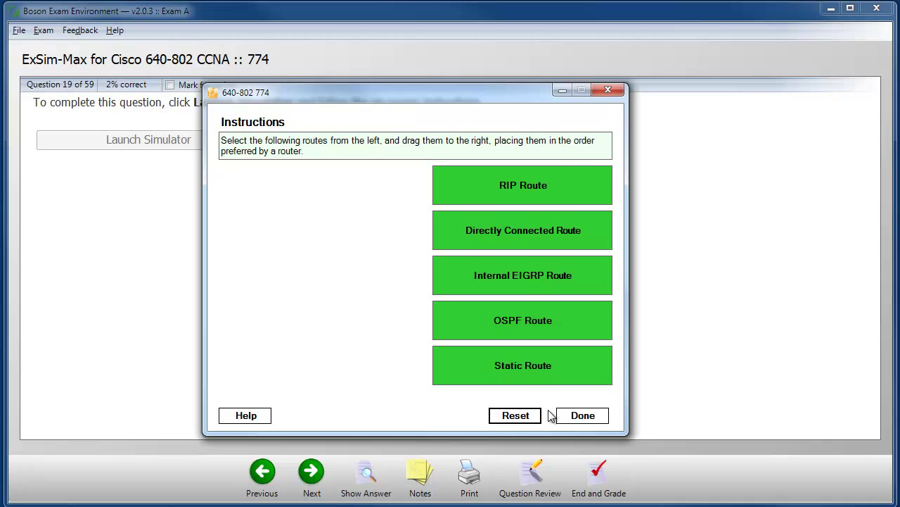
{"action": "left_click", "coordinate": [583, 415]}
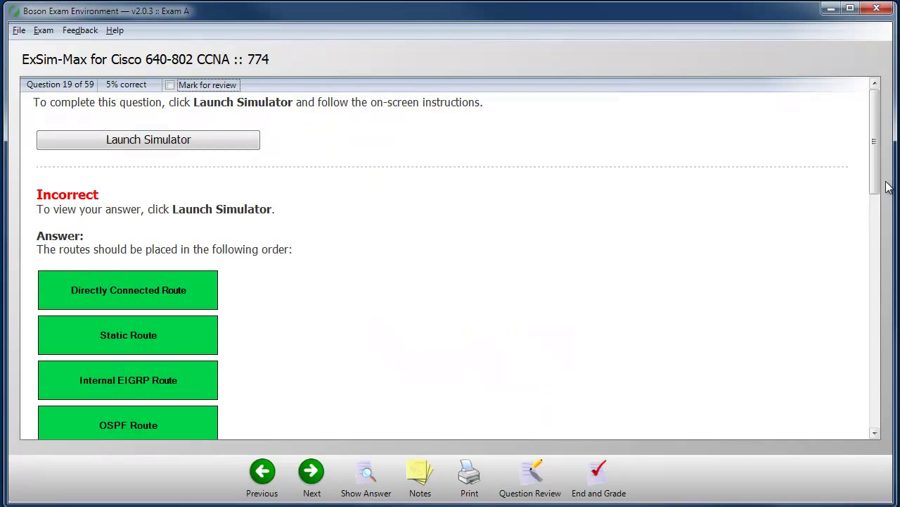
Step: Read the administrative distance explanation and advance to question 33 on Switch2 VLAN updates
{"action": "scroll", "scroll_direction": "down", "scroll_amount": 3}
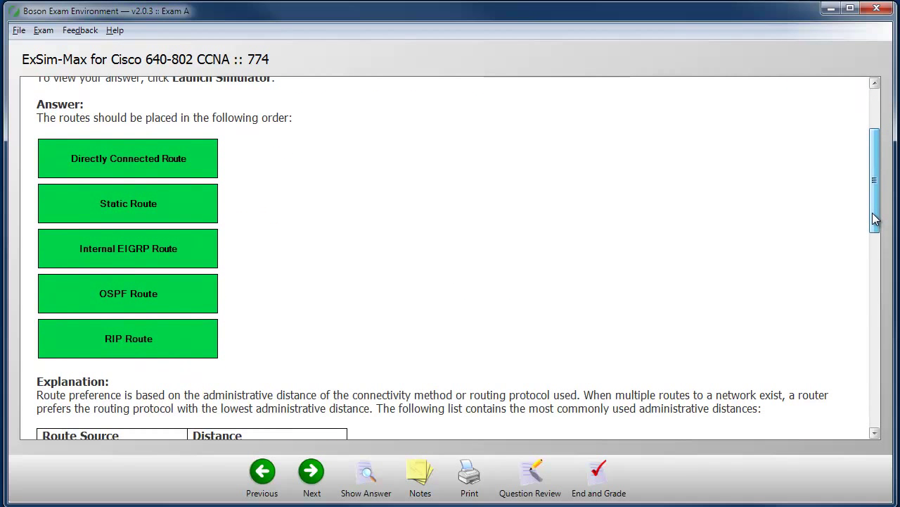
{"action": "scroll", "scroll_direction": "down", "scroll_amount": 3}
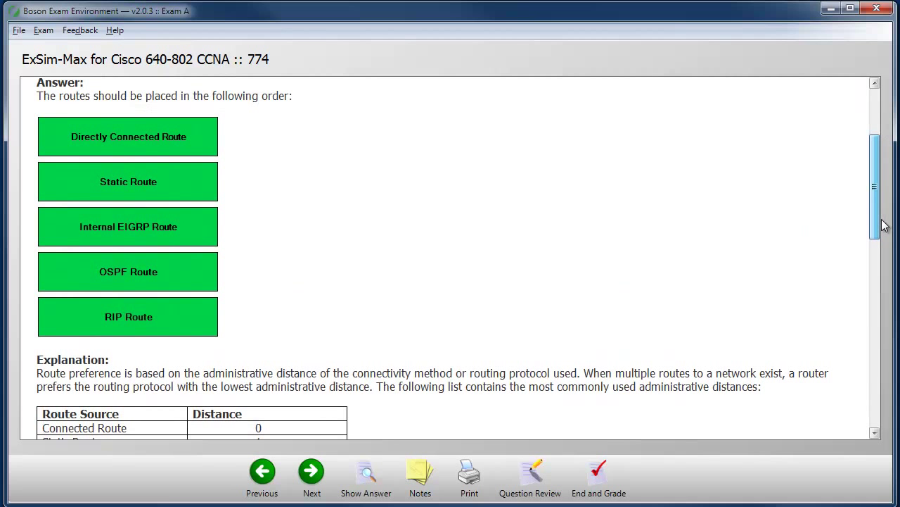
{"action": "scroll", "scroll_direction": "down", "scroll_amount": 3}
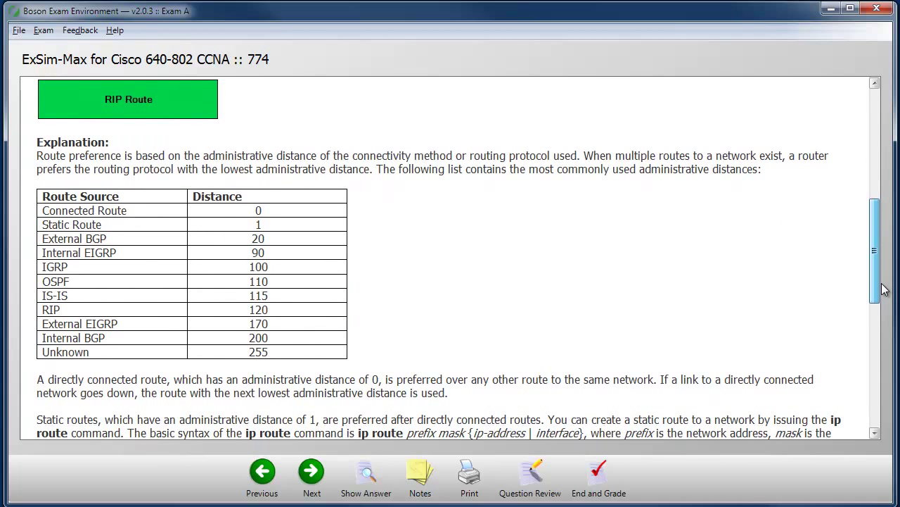
{"action": "scroll", "scroll_direction": "down", "scroll_amount": 3}
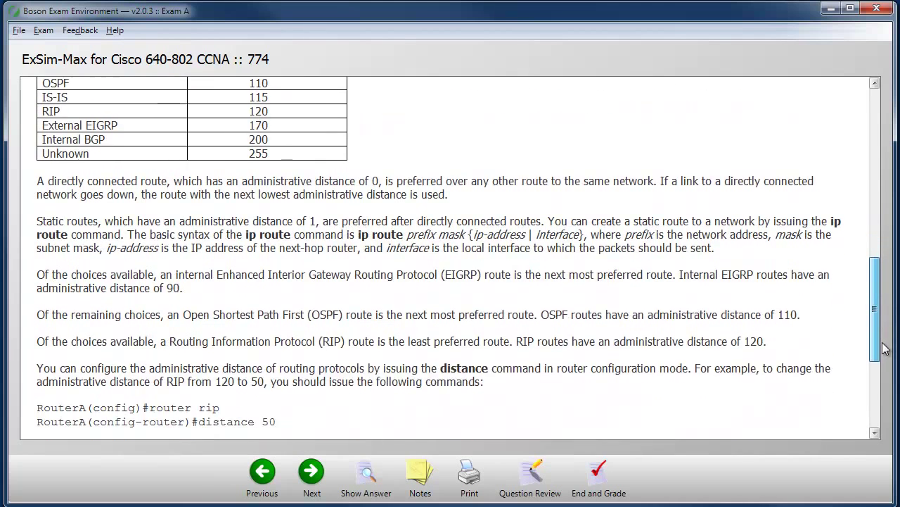
{"action": "left_click", "coordinate": [310, 471]}
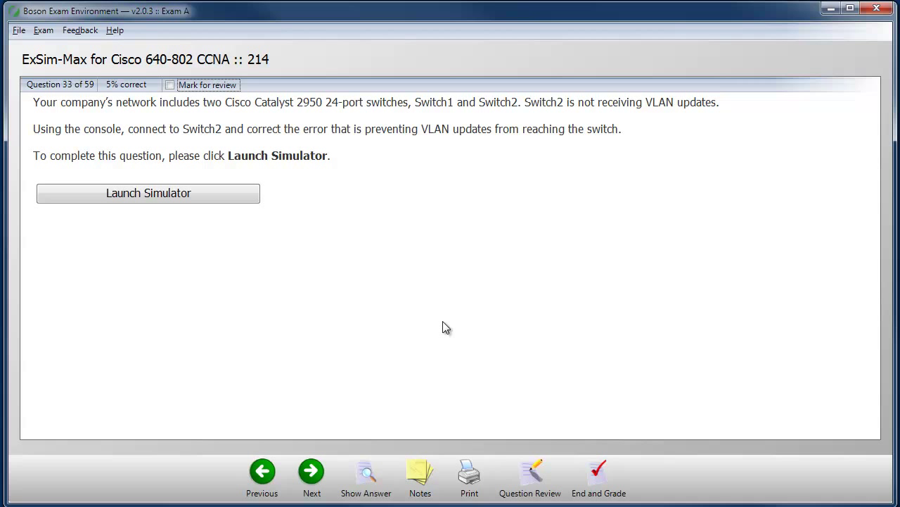
{"action": "left_click", "coordinate": [148, 192]}
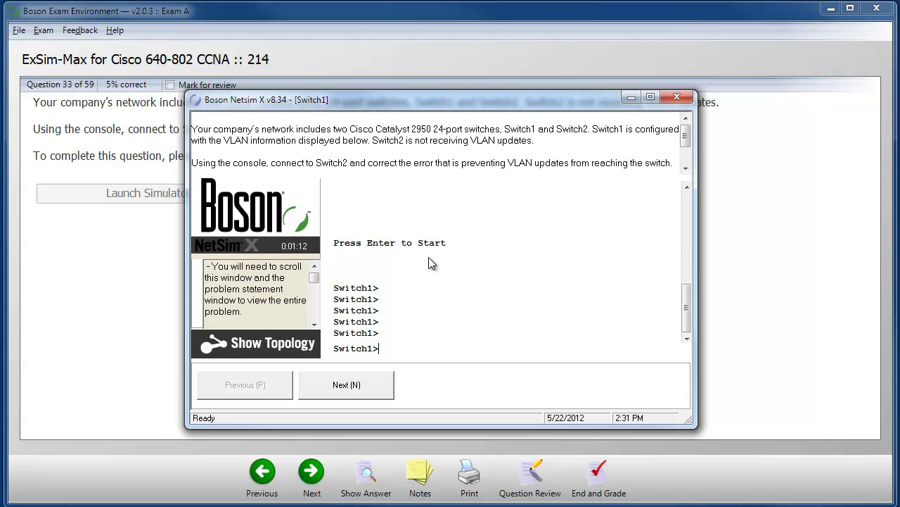
{"action": "mouse_move", "coordinate": [354, 140]}
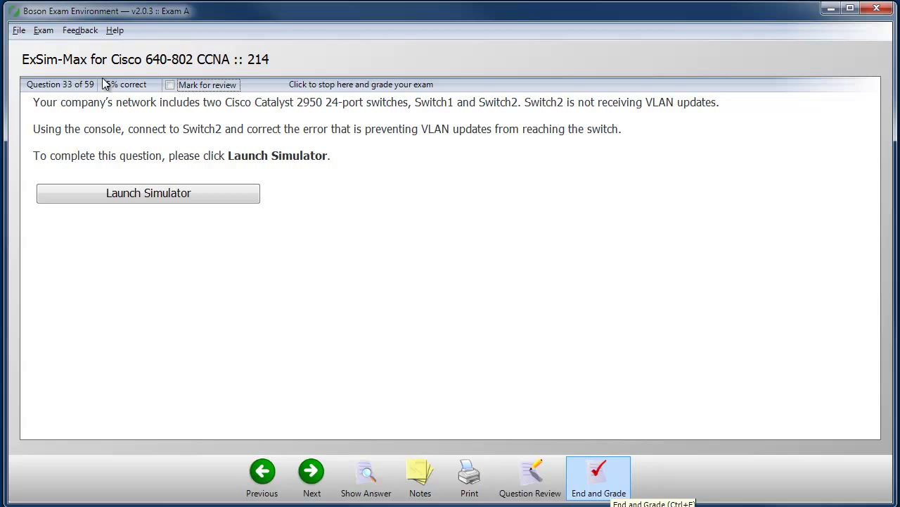
{"action": "mouse_move", "coordinate": [477, 183]}
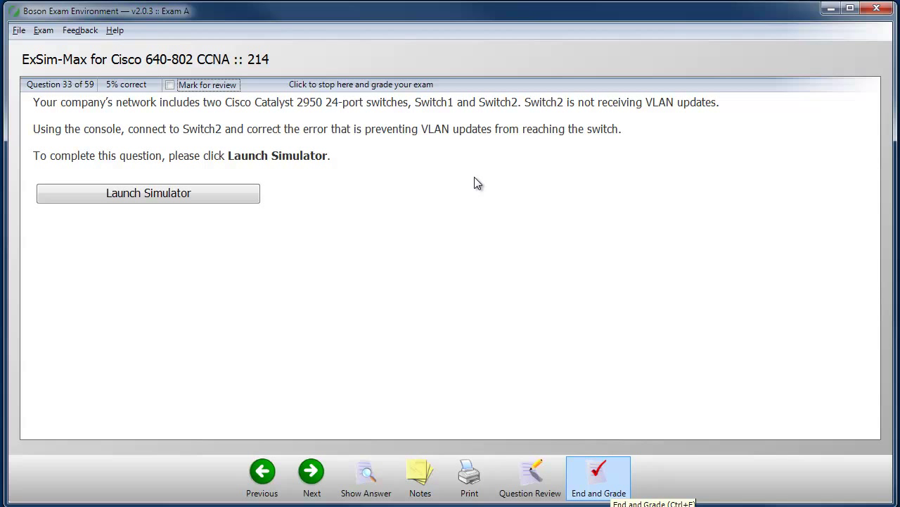
Step: End and grade the exam to reach the Fail results report with a score of 0
{"action": "left_click", "coordinate": [599, 475]}
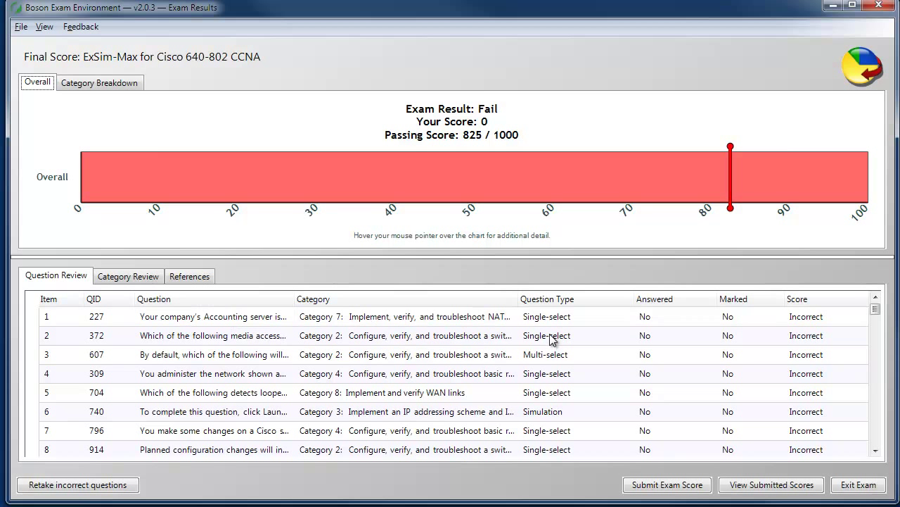
{"action": "mouse_move", "coordinate": [654, 324]}
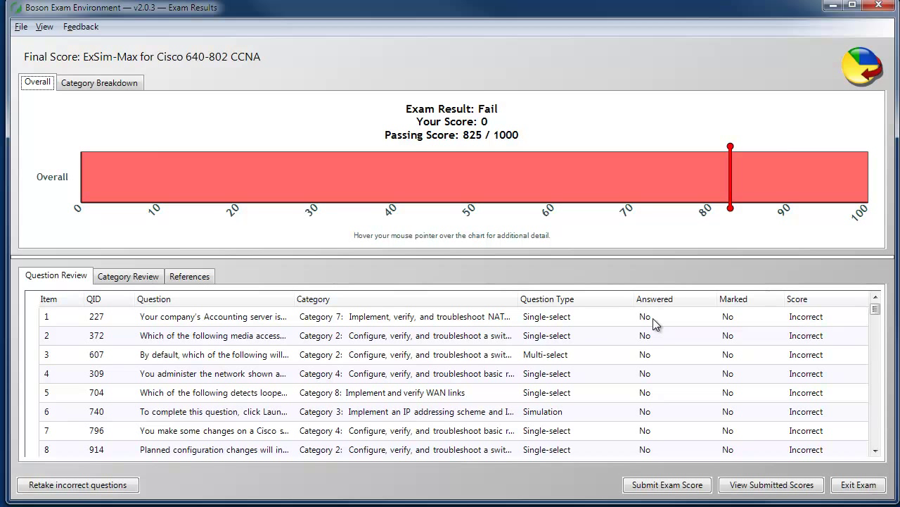
{"action": "mouse_move", "coordinate": [734, 325]}
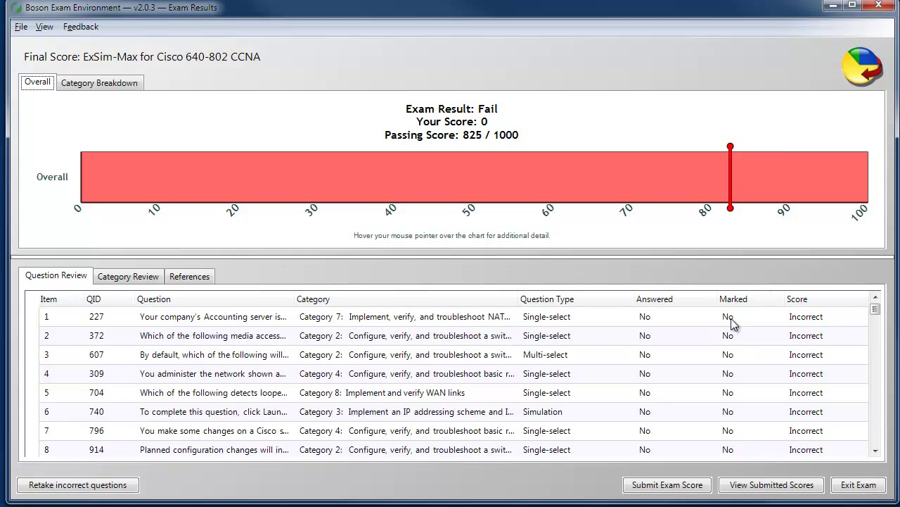
{"action": "mouse_move", "coordinate": [716, 325]}
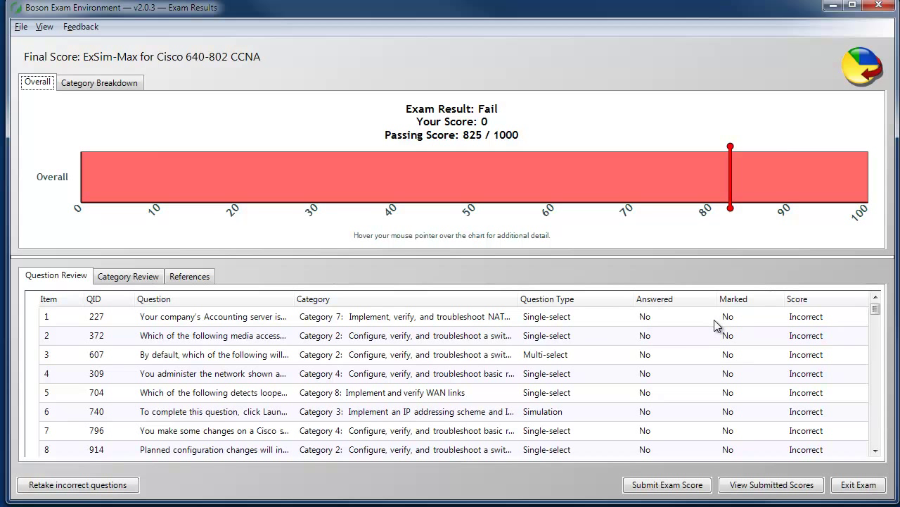
{"action": "mouse_move", "coordinate": [808, 339]}
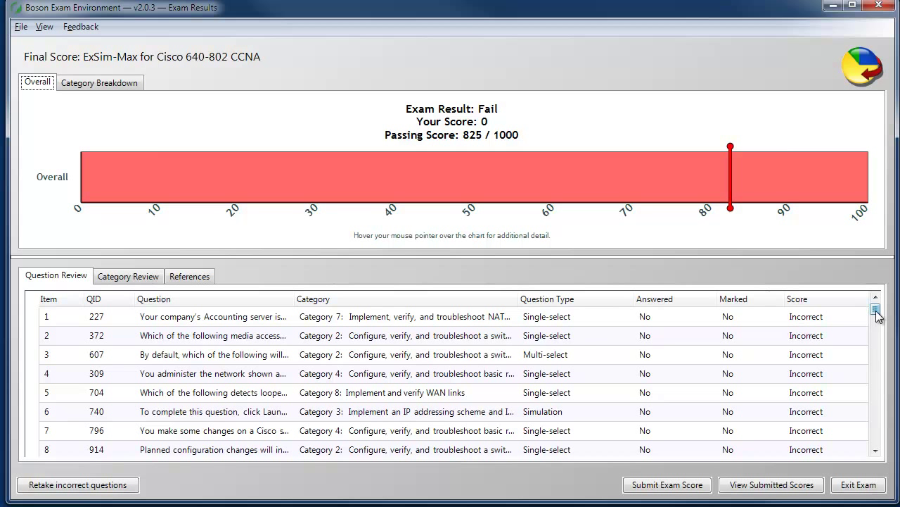
{"action": "scroll", "scroll_direction": "down", "scroll_amount": 3}
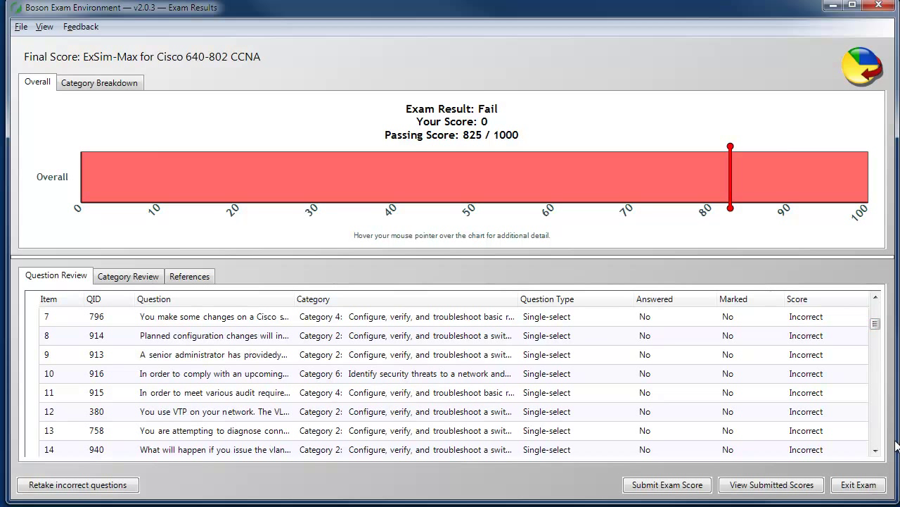
{"action": "scroll", "scroll_direction": "down", "scroll_amount": 3}
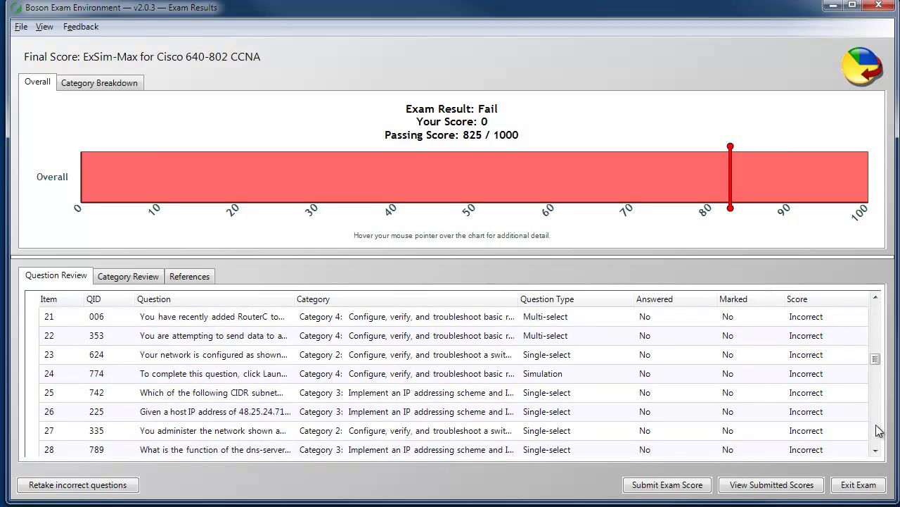